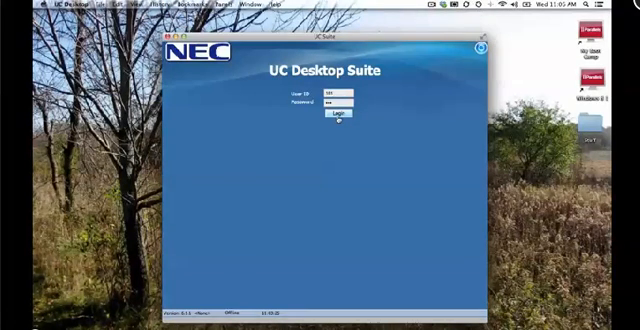
# Step: Log in as extension 101 so the client shows In the Office with the busy lamp field
pyautogui.click(340, 116)
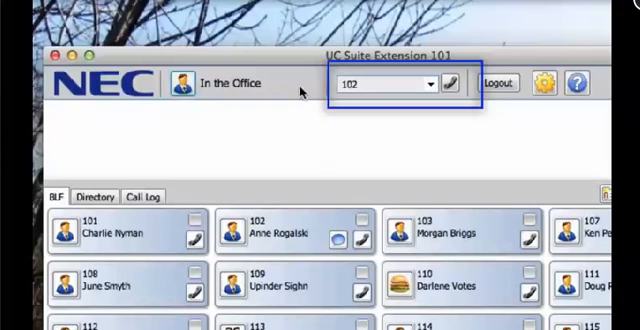
# Step: Call Morgan at extension 103 from the dial box
pyautogui.click(428, 84)
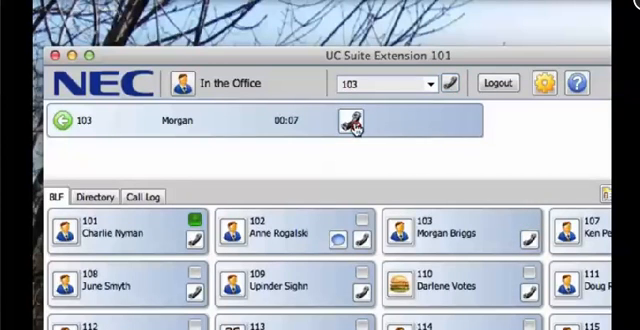
# Step: Hang up the call with Morgan
pyautogui.click(360, 120)
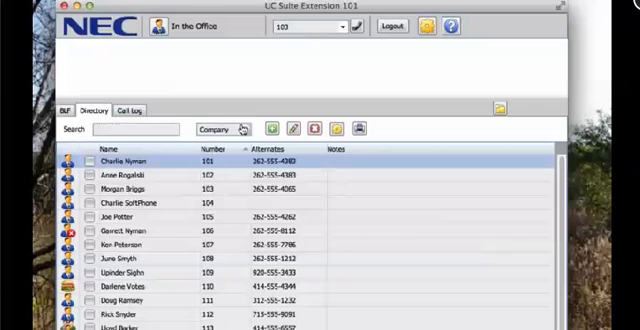
# Step: Browse the directory sources, switching to Contacts and then Personal
pyautogui.click(222, 128)
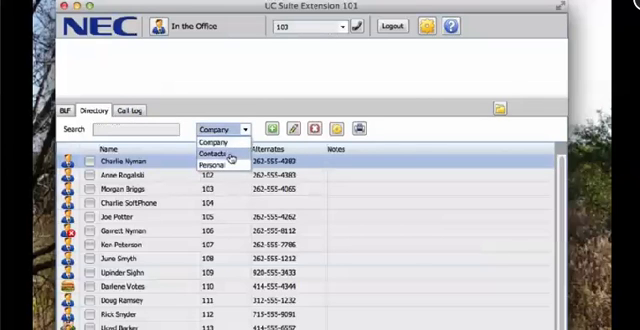
pyautogui.click(210, 152)
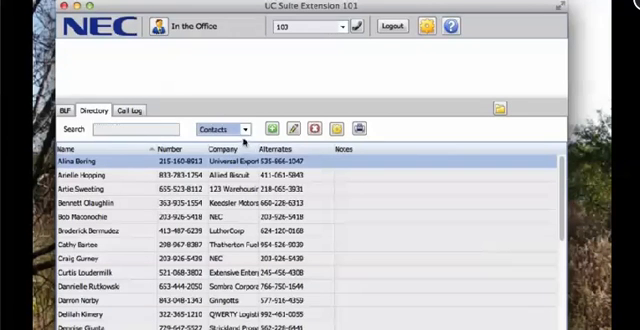
pyautogui.click(218, 128)
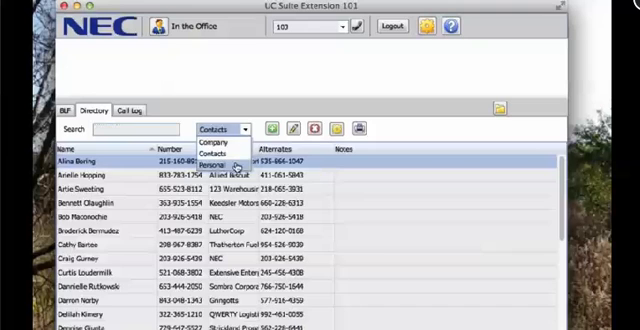
pyautogui.click(228, 160)
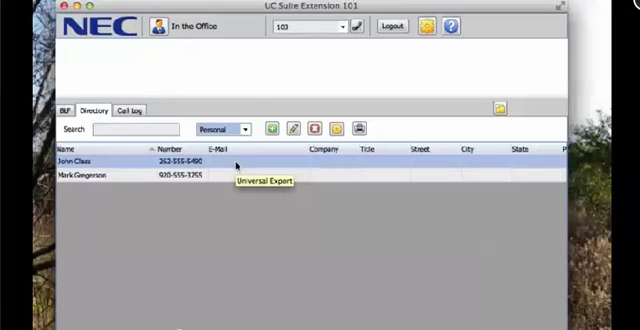
pyautogui.click(222, 128)
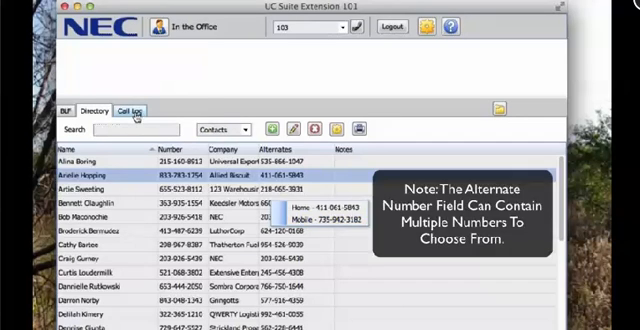
# Step: Switch from the directory to the Call Log view
pyautogui.click(134, 116)
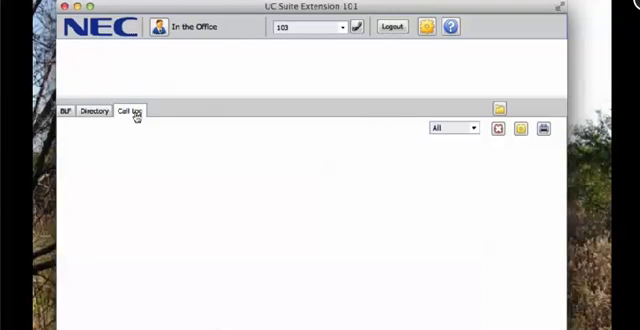
# Step: Filter the call log to show only Inbound calls
pyautogui.click(132, 116)
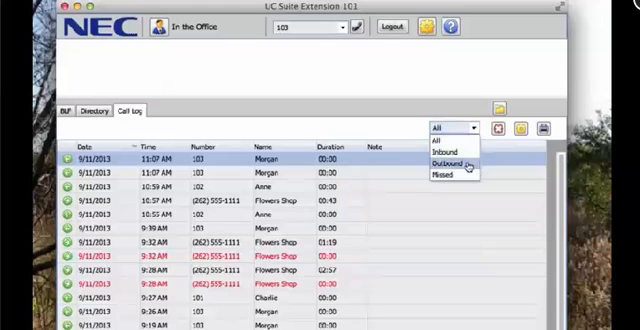
pyautogui.click(446, 156)
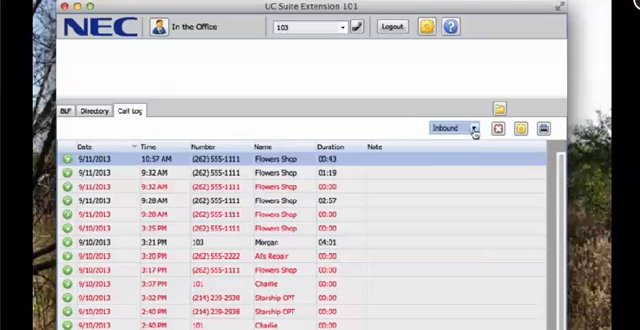
pyautogui.click(456, 126)
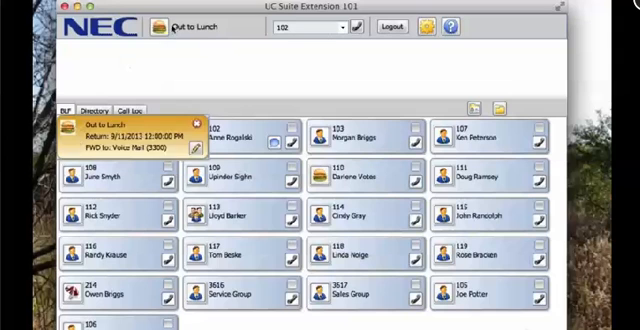
# Step: Close the presence details after setting Out to Lunch with a return time
pyautogui.click(176, 28)
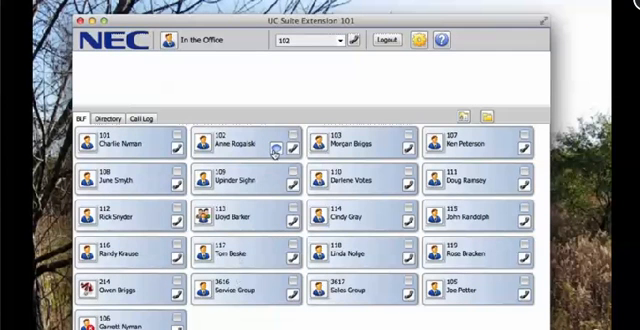
pyautogui.click(272, 152)
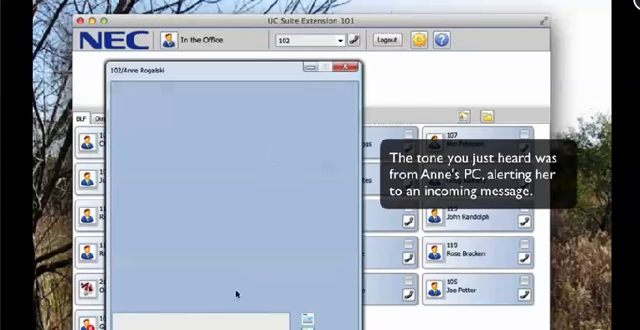